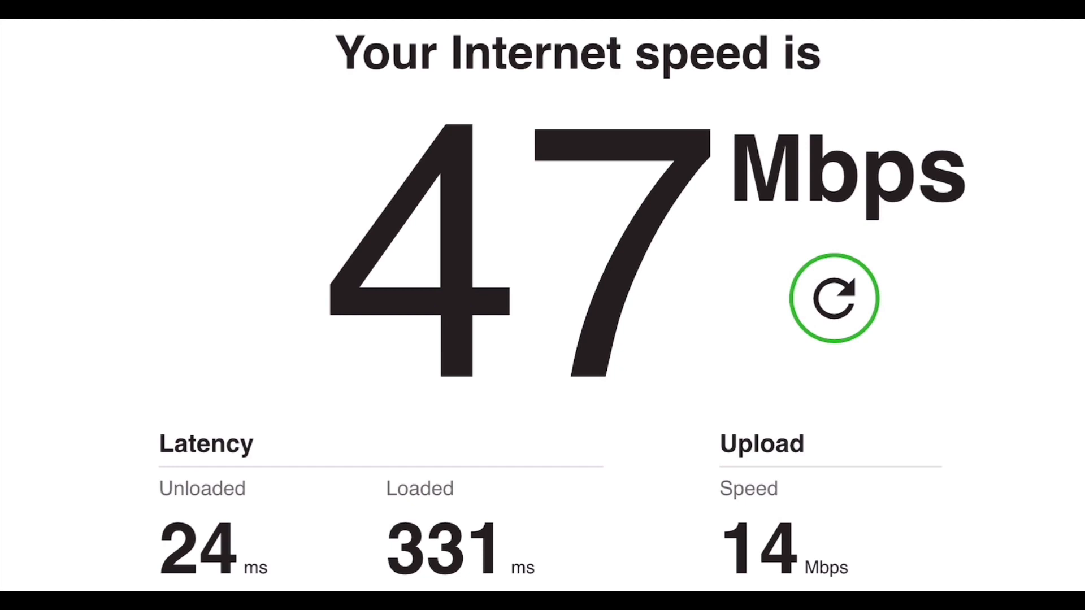
# - Restart the Fast.com speed test with the refresh button beside Mbps
pyautogui.click(835, 297)
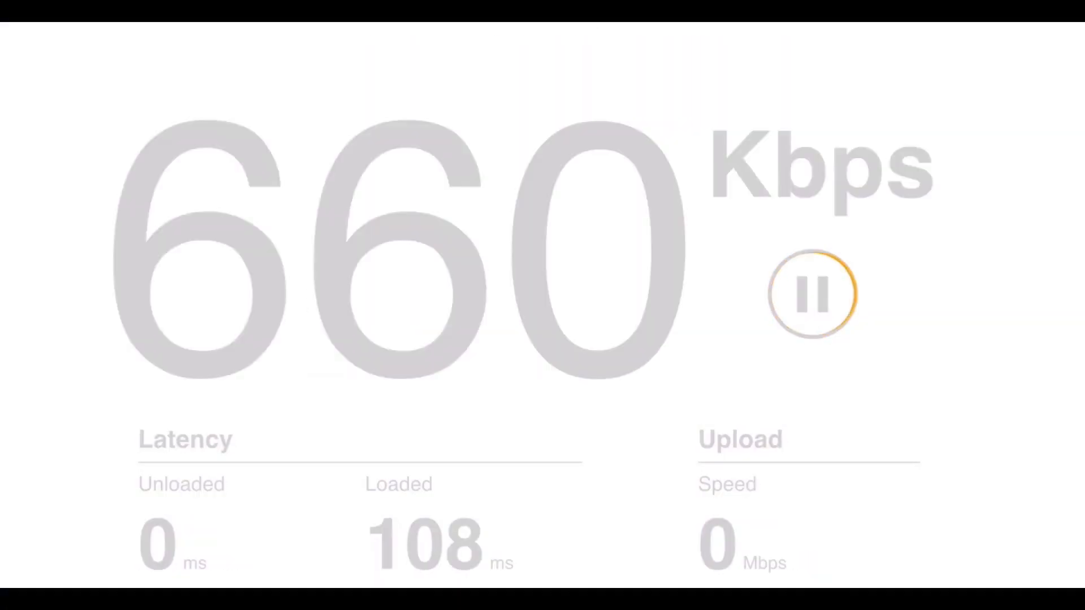